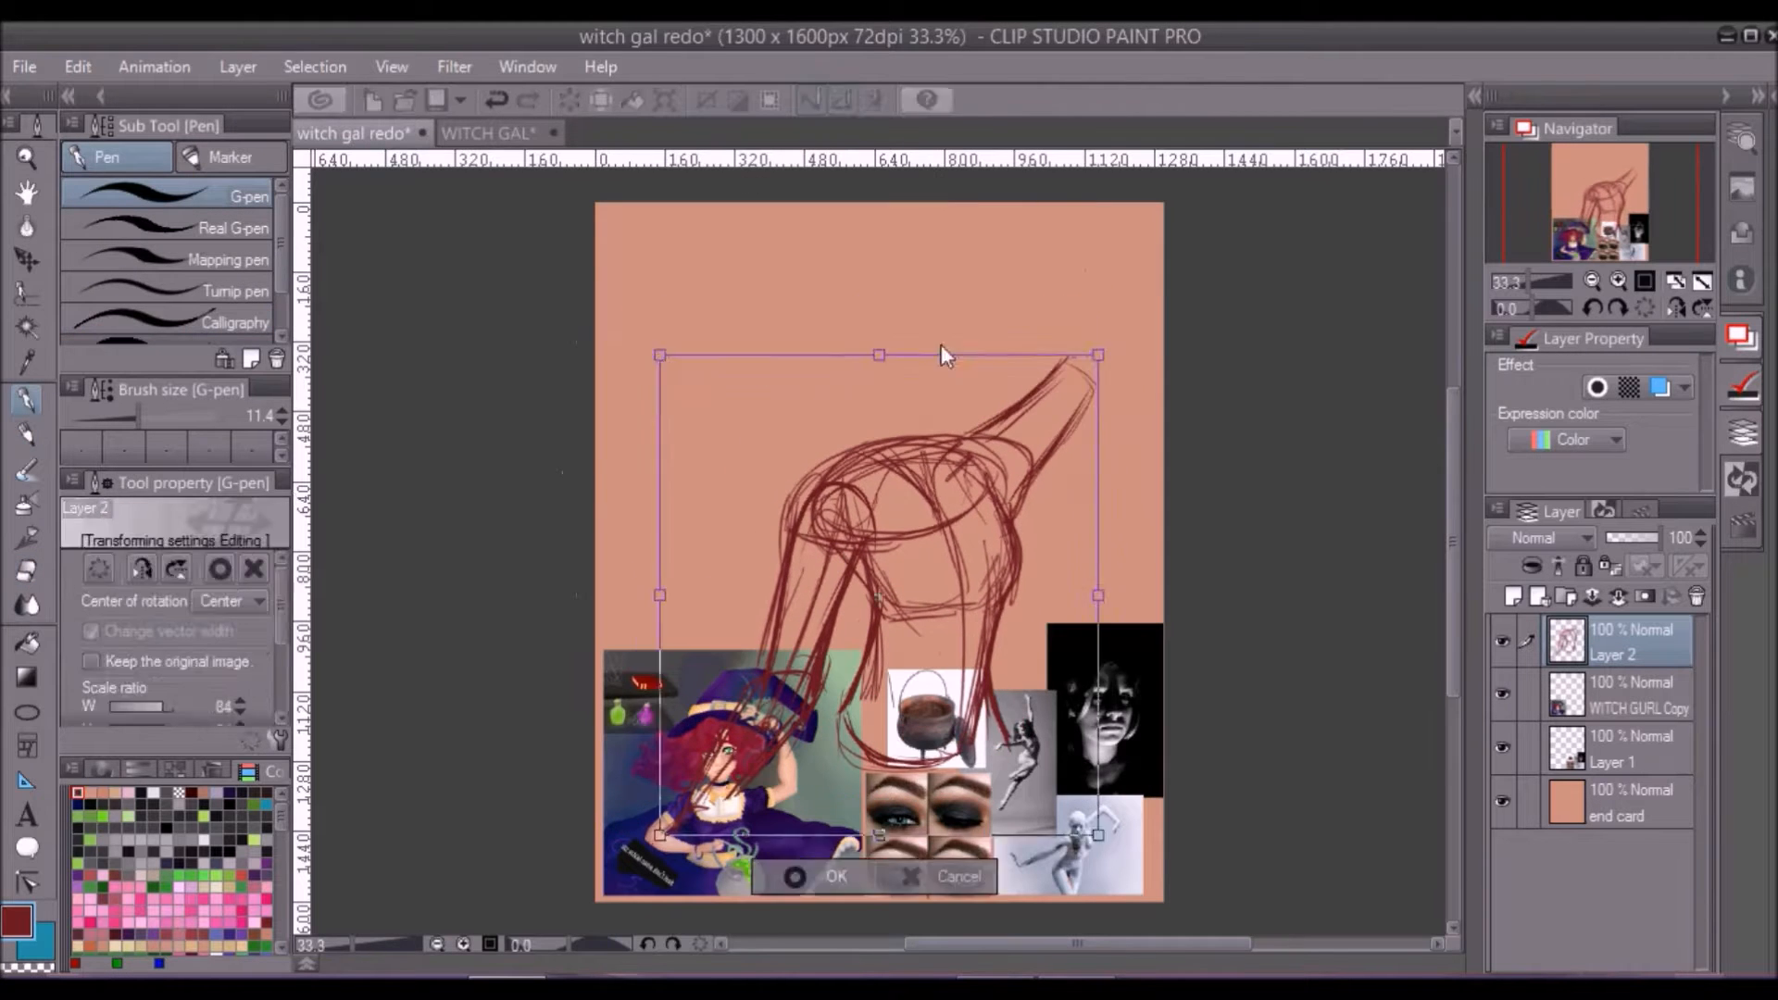
# Step: Ink the face, lips and curly hair with the G-pen on Layer 4 over the faded sketch
pyautogui.click(835, 877)
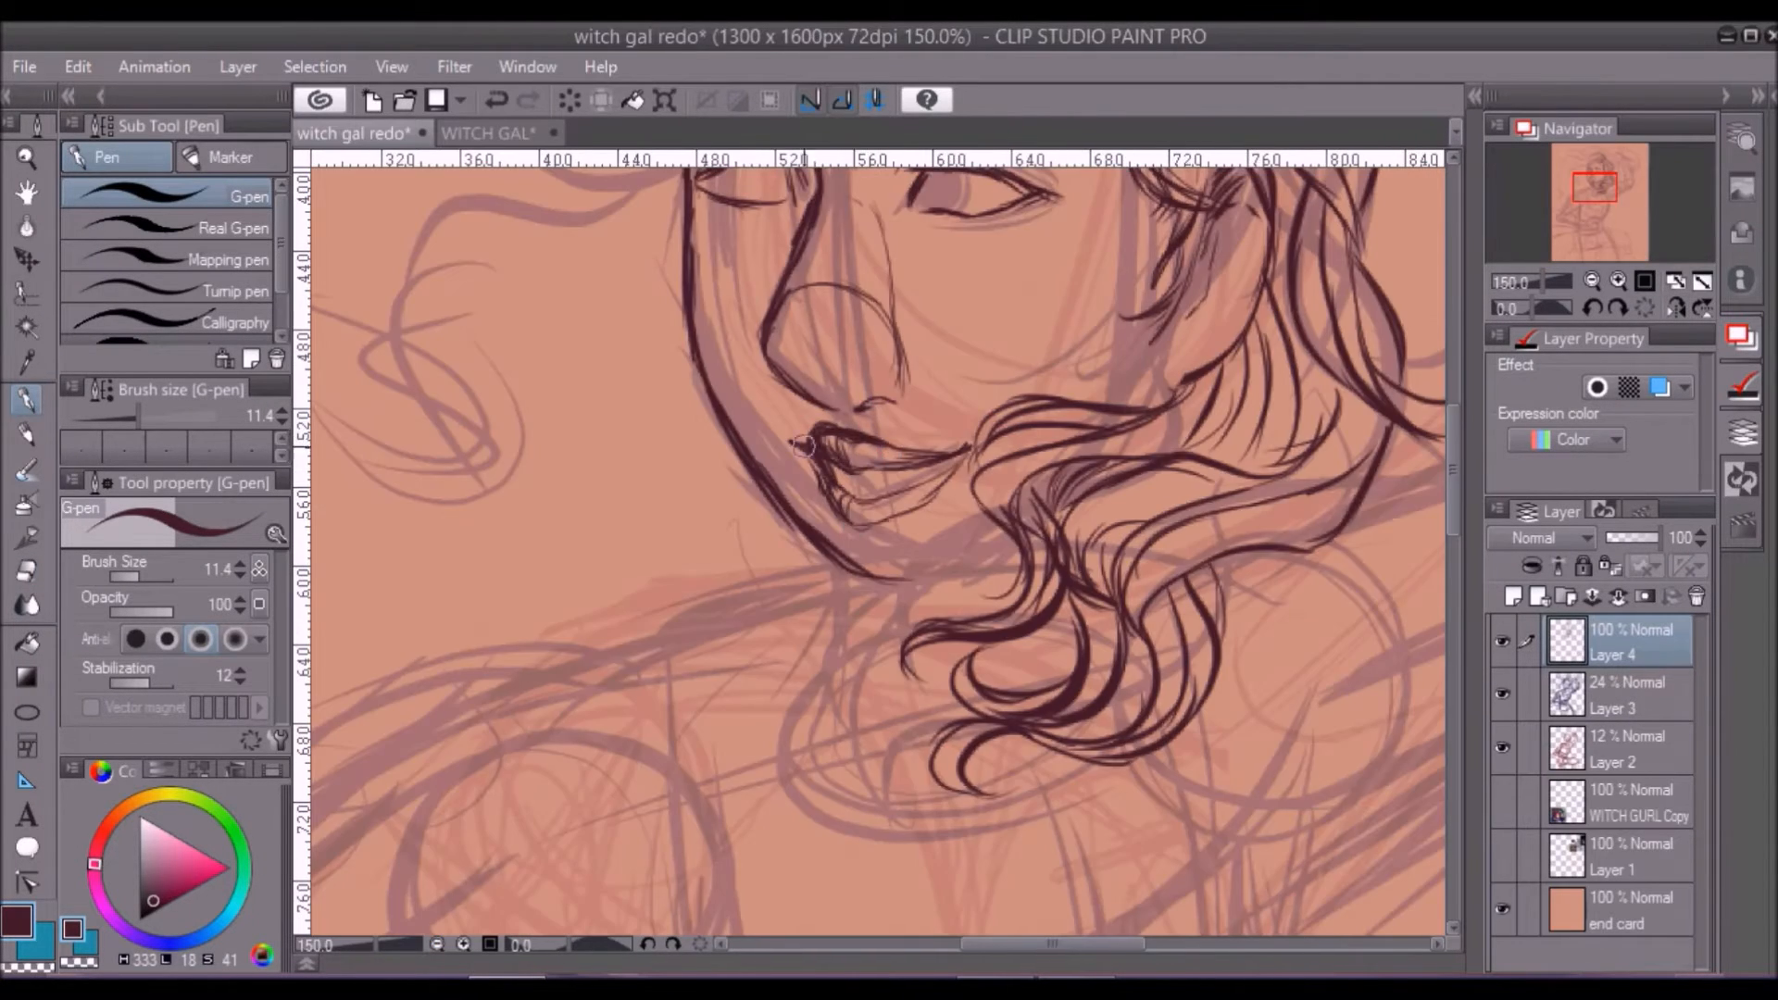
# Step: Ink the windswept hair and raised arm, then duplicate and free-transform the hand line art
pyautogui.scroll(3)
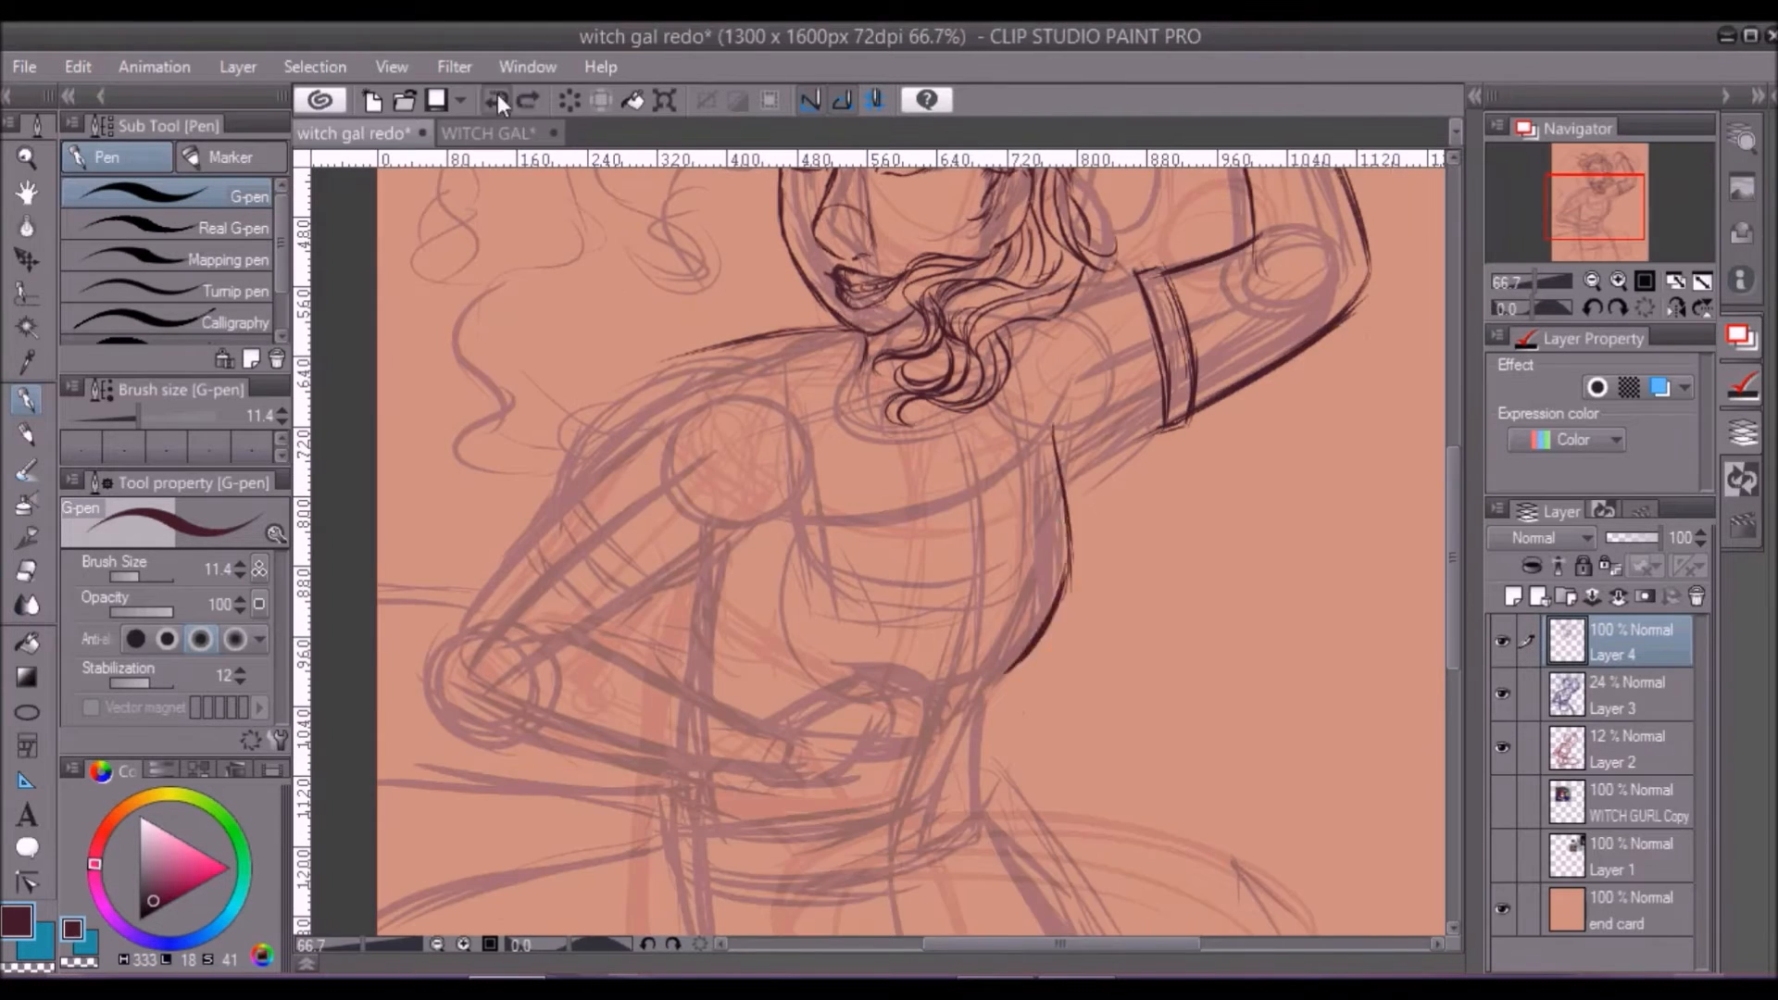
pyautogui.scroll(-3)
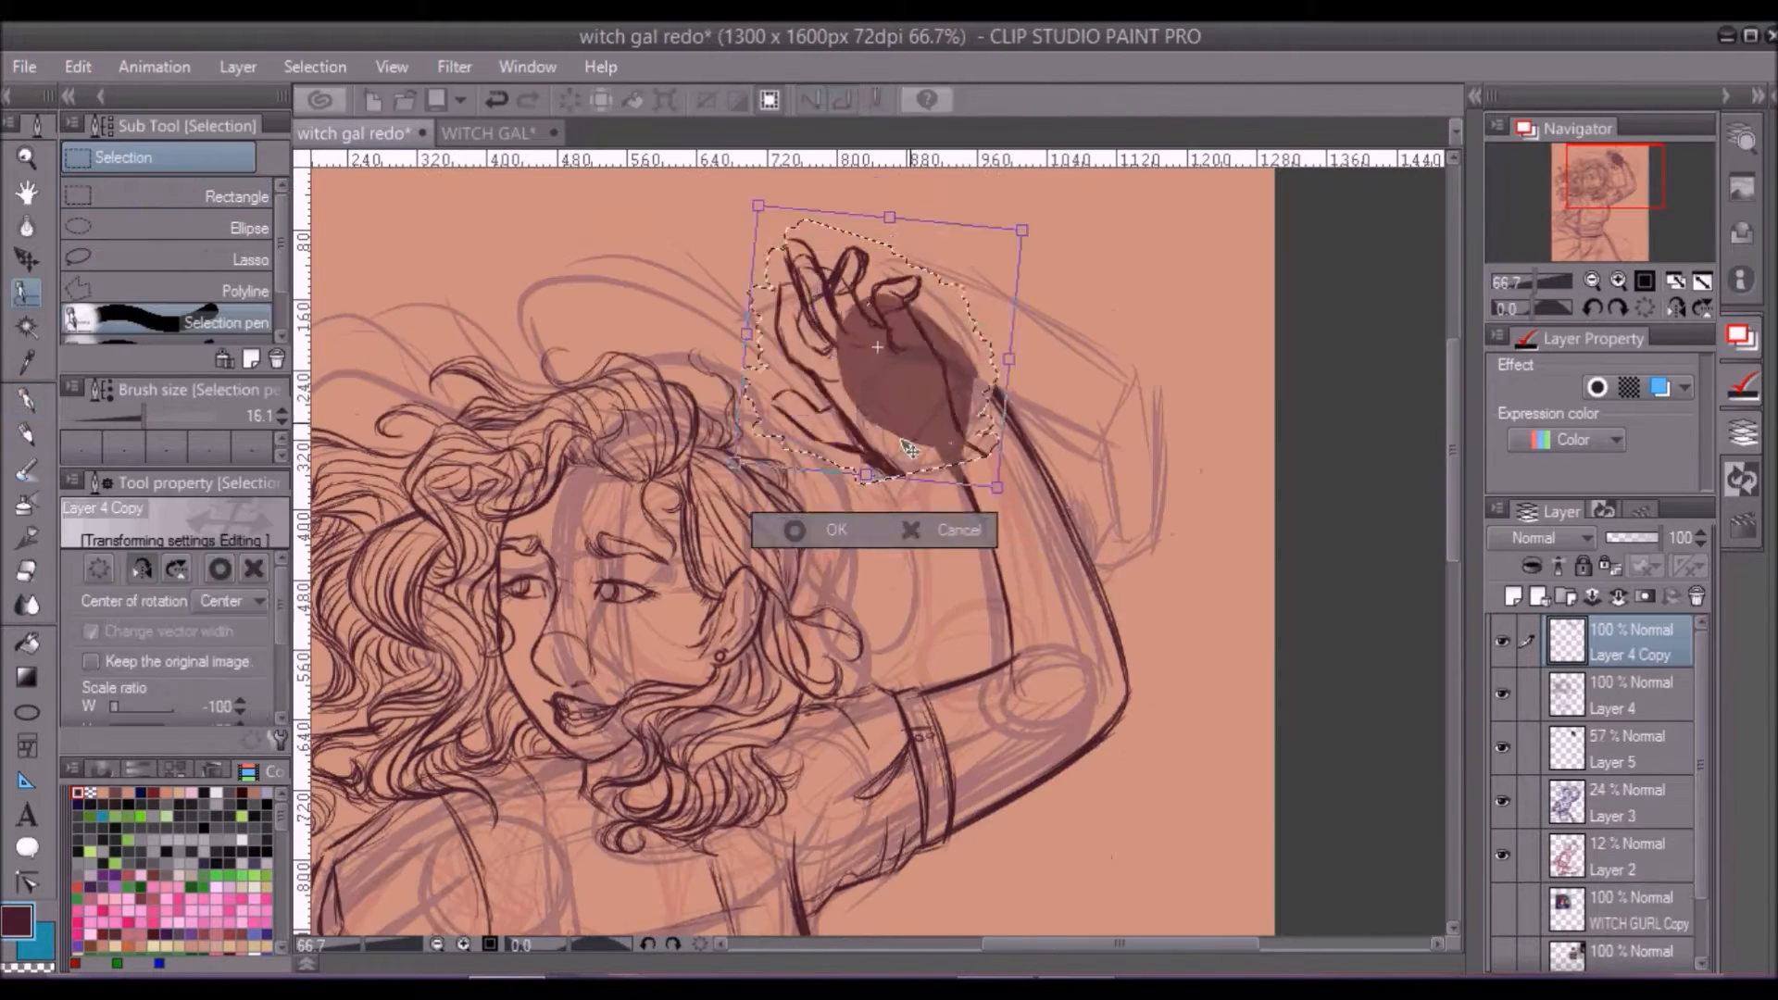
# Step: Paint flat pink-magenta hair, warm skin, dark lips and a purple top under the line art
pyautogui.click(835, 530)
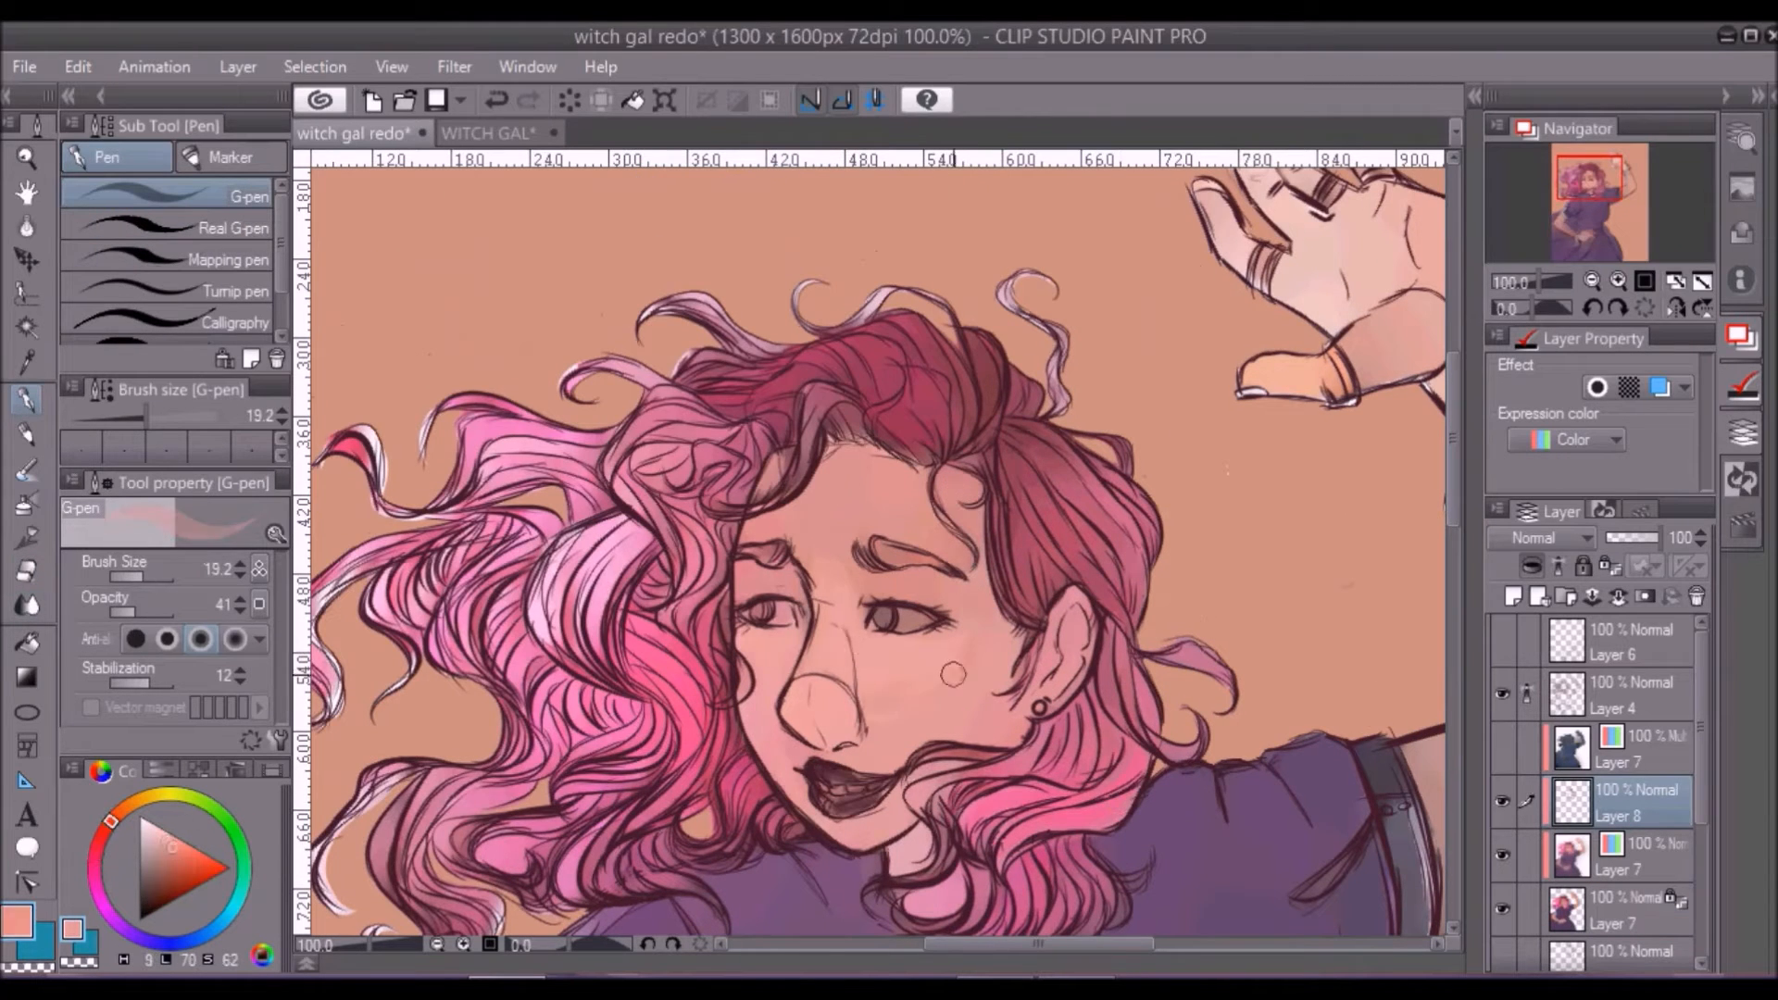
# Step: Paint freckles, blue cuffs, belt and bracelets, with Multiply shading and Layer 9 set to Lighten
pyautogui.click(524, 100)
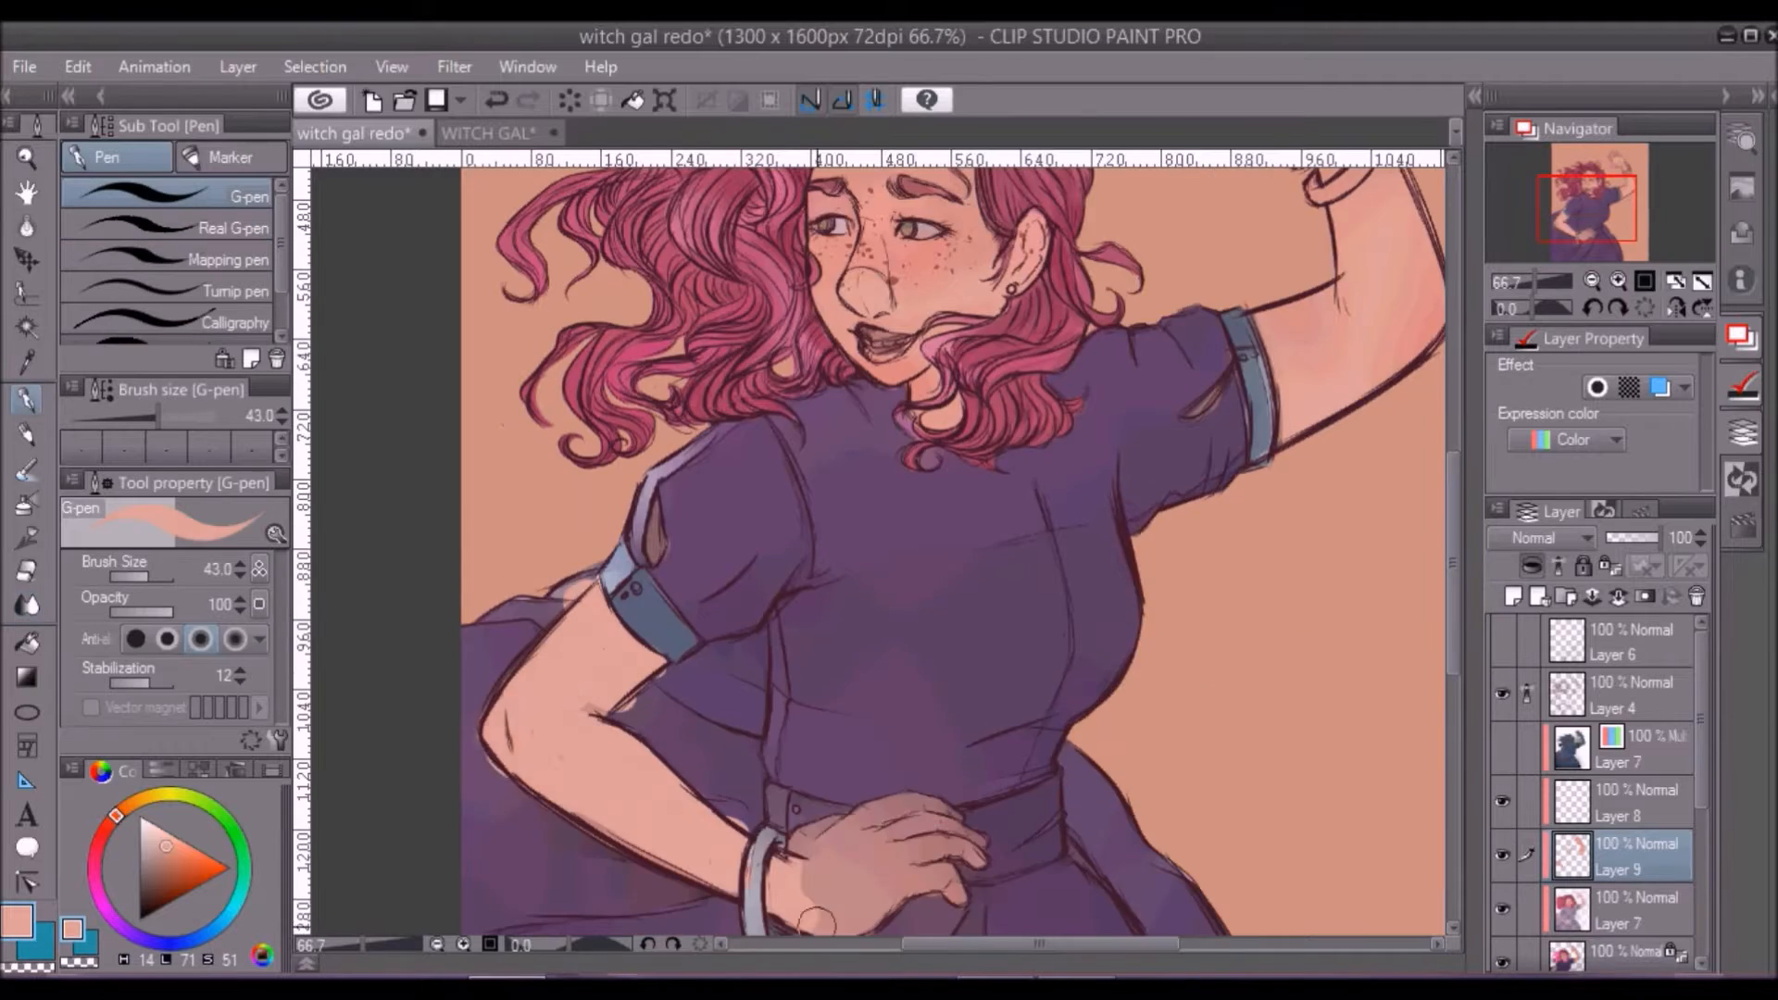
pyautogui.click(27, 569)
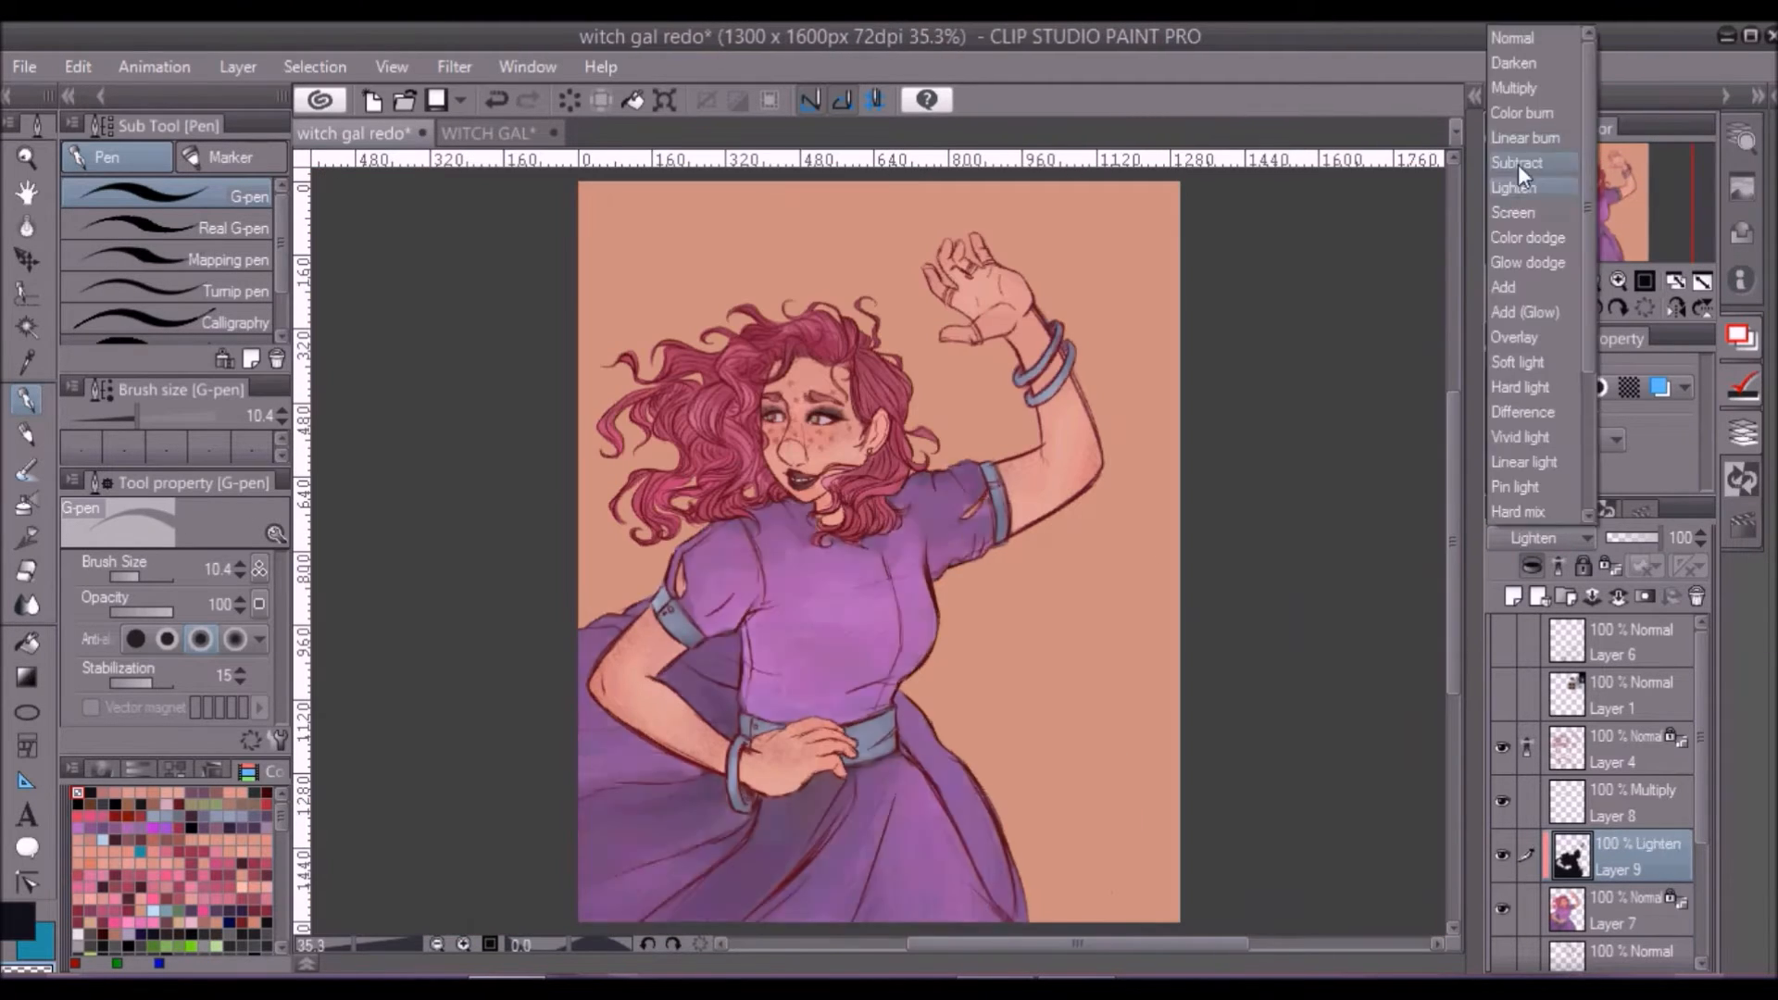
# Step: Draw and colour the witch hat, green bubbling cauldron and bookshelf sketch on new layers
pyautogui.click(1522, 387)
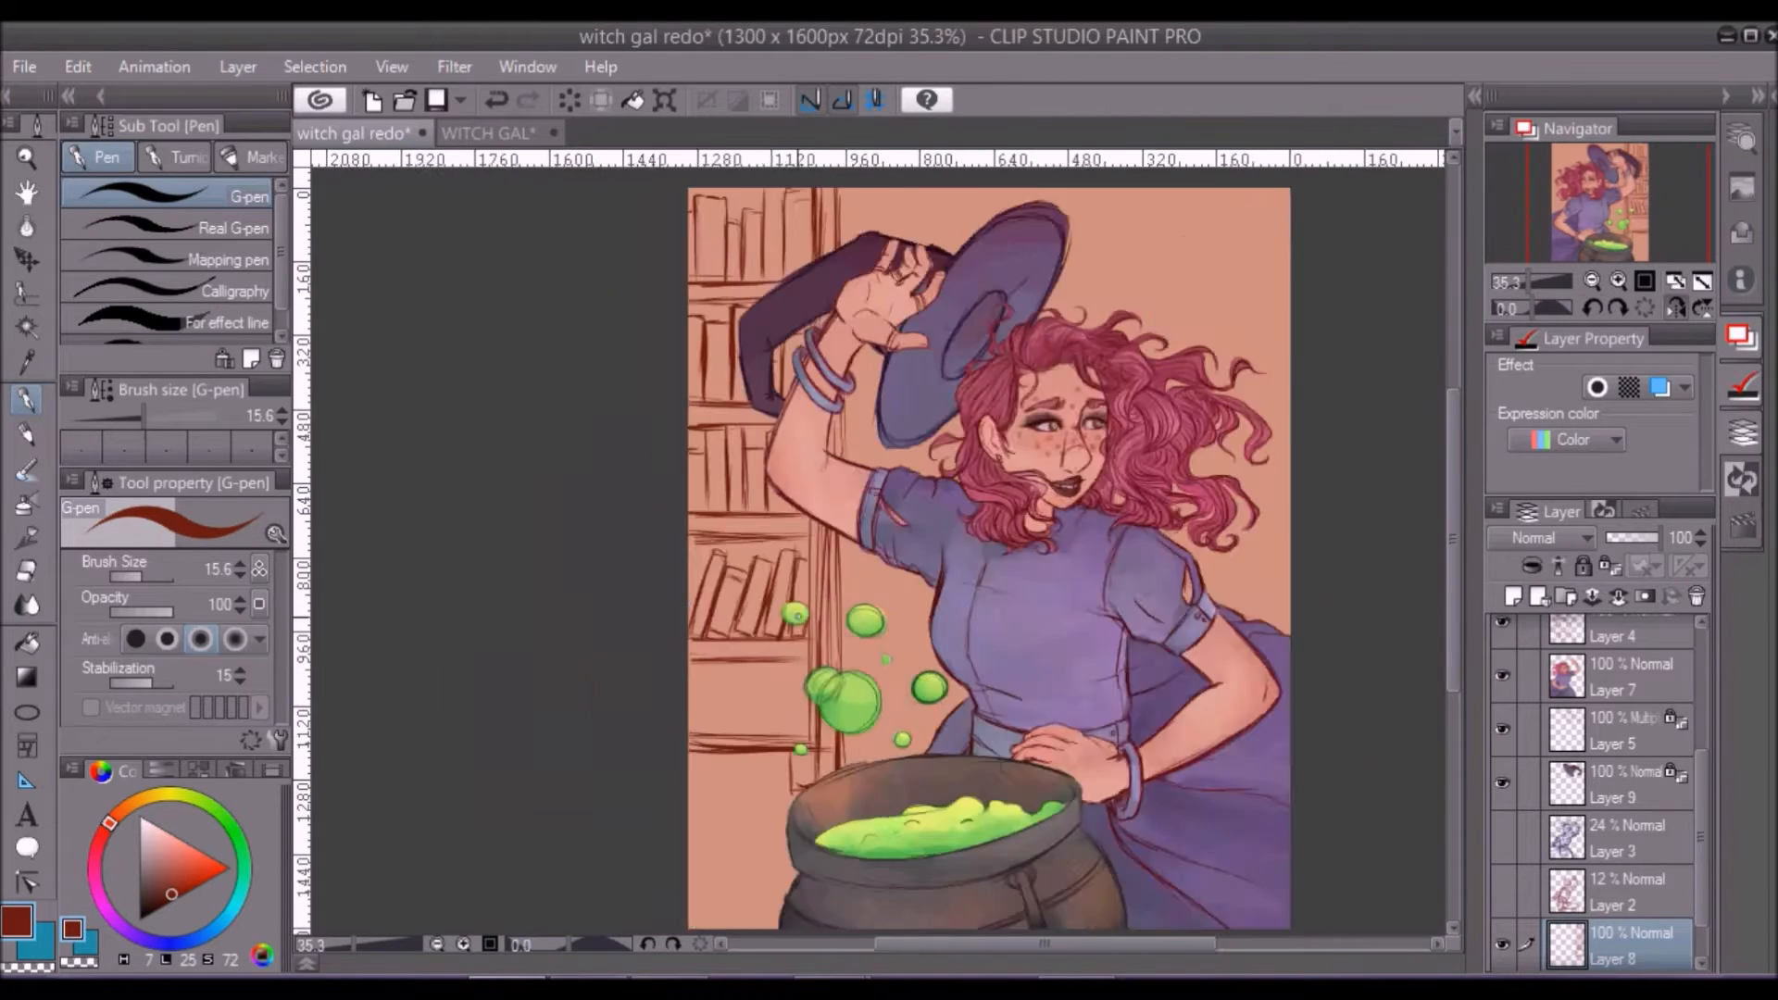
# Step: Switch to the original WITCH GAL document to compare, then return to the redraw
pyautogui.click(485, 133)
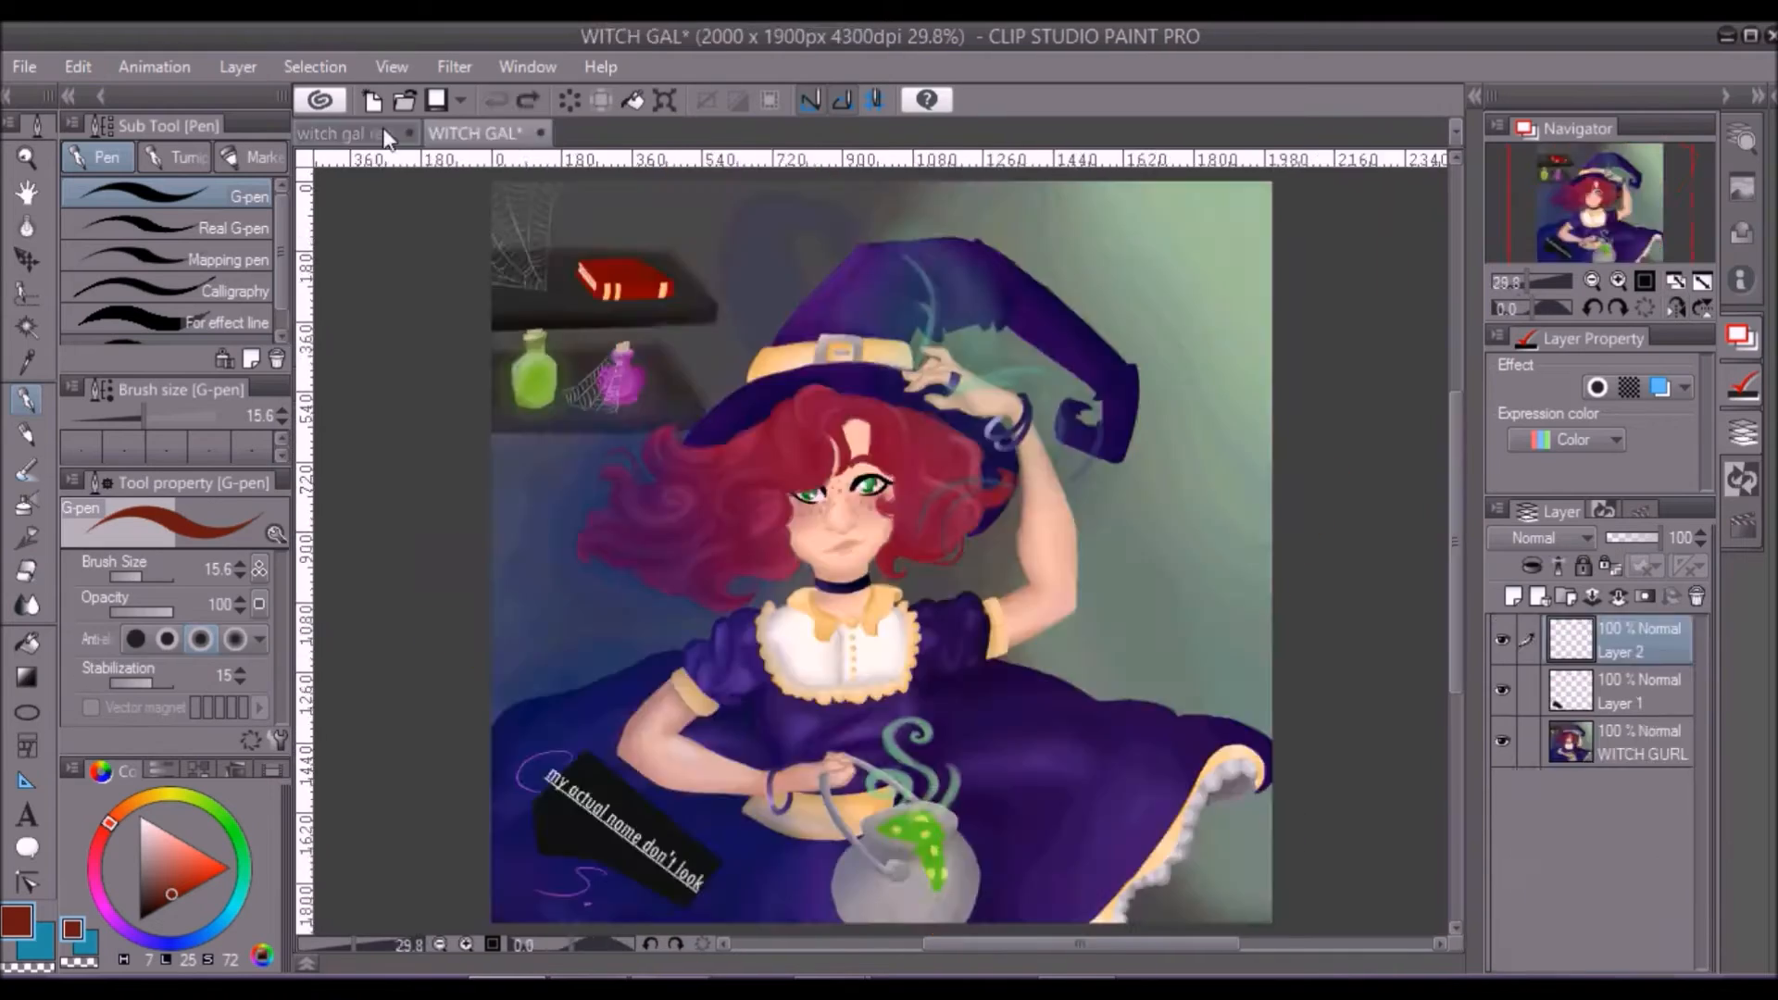
pyautogui.click(347, 133)
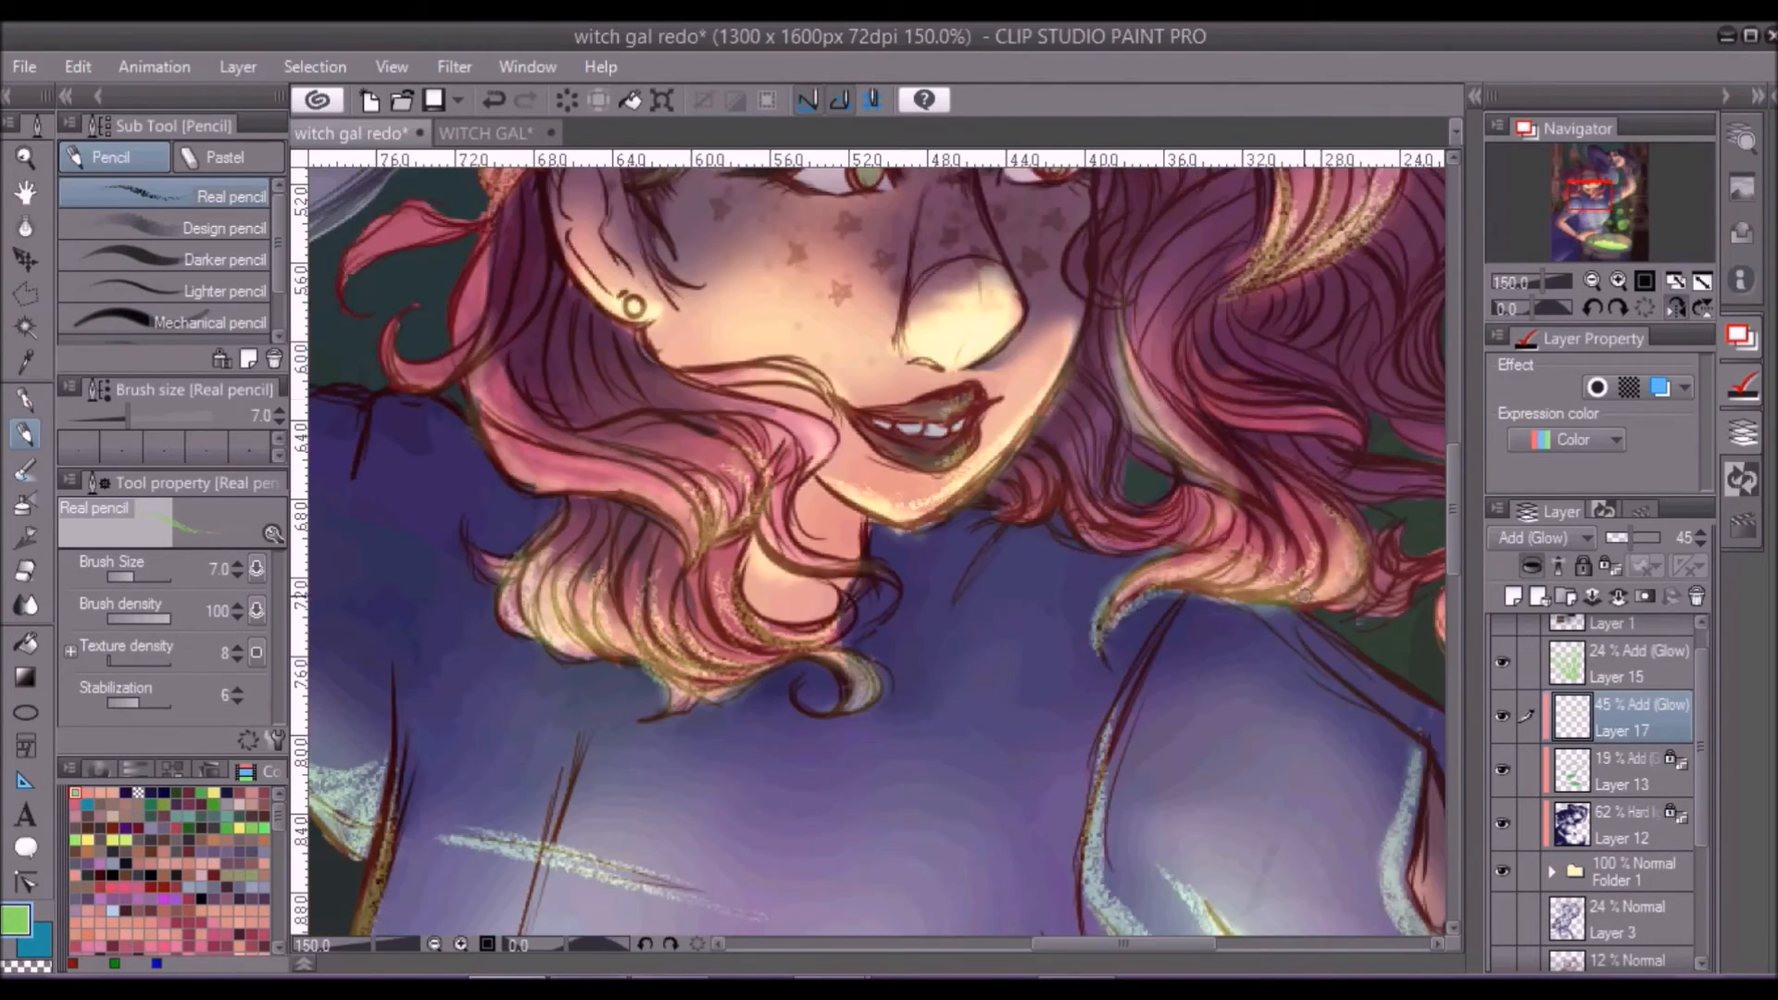
# Step: Paint light-green glow highlights on the hair and steam swirls rising from the cauldron on Add (Glow) layers
pyautogui.scroll(-3)
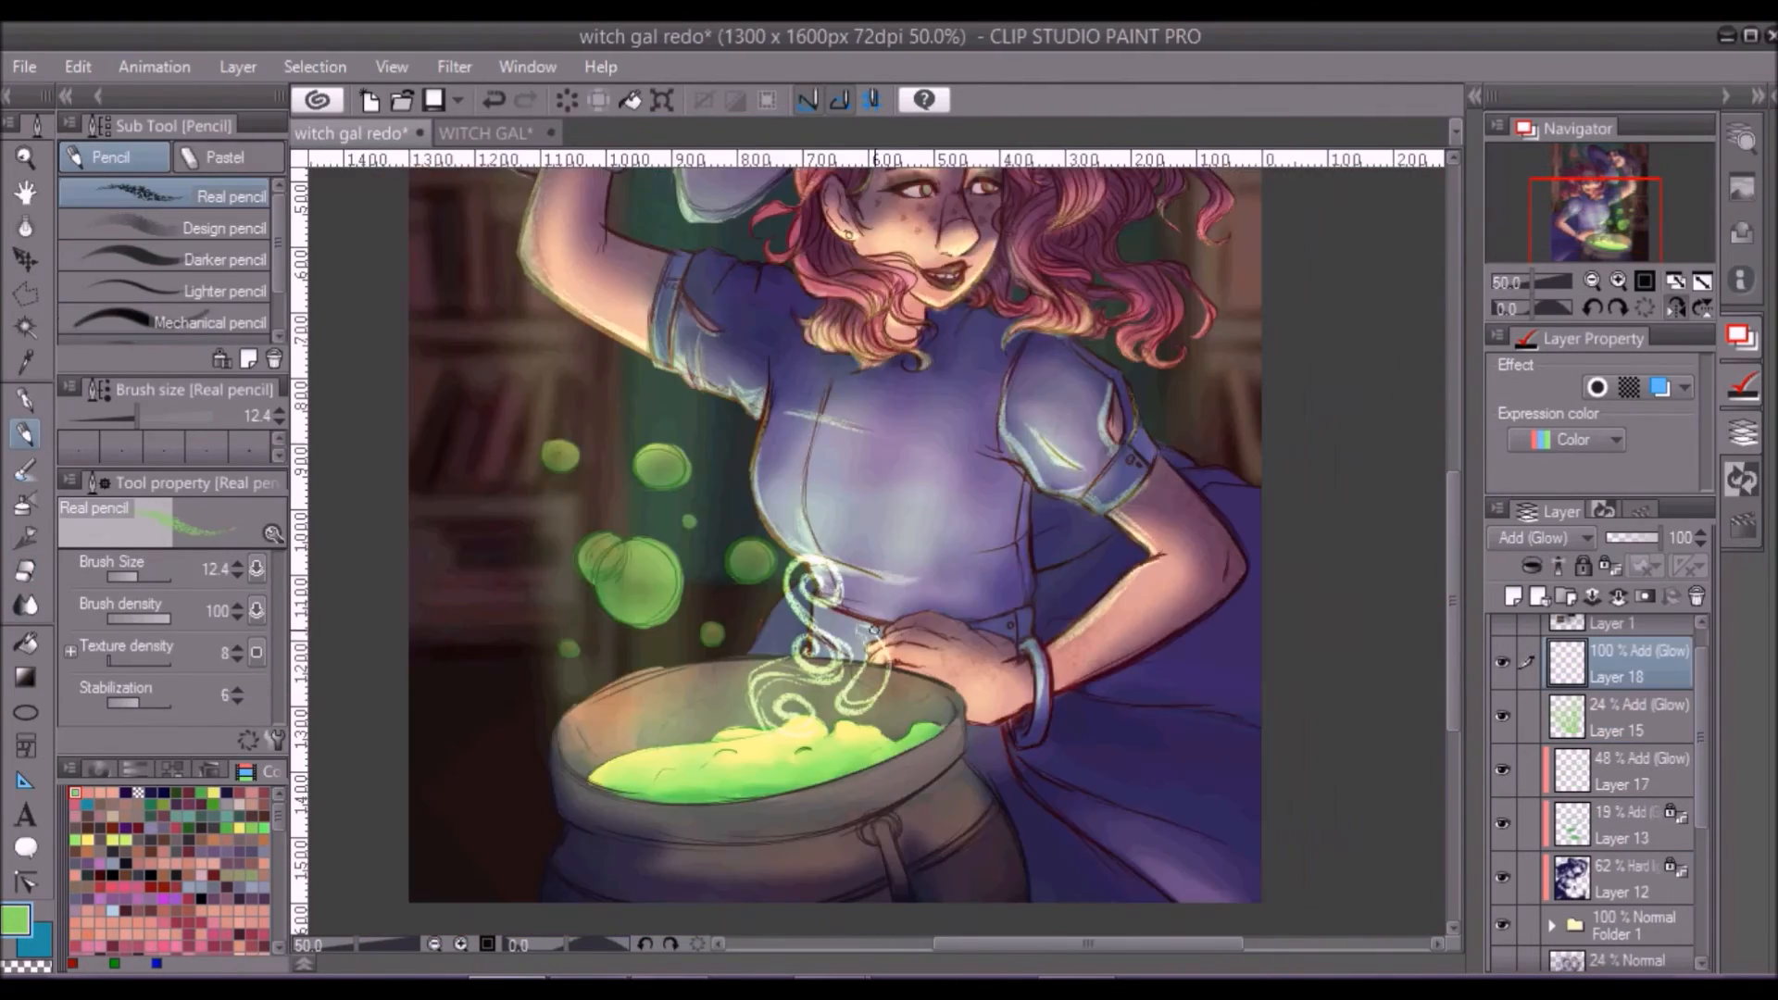